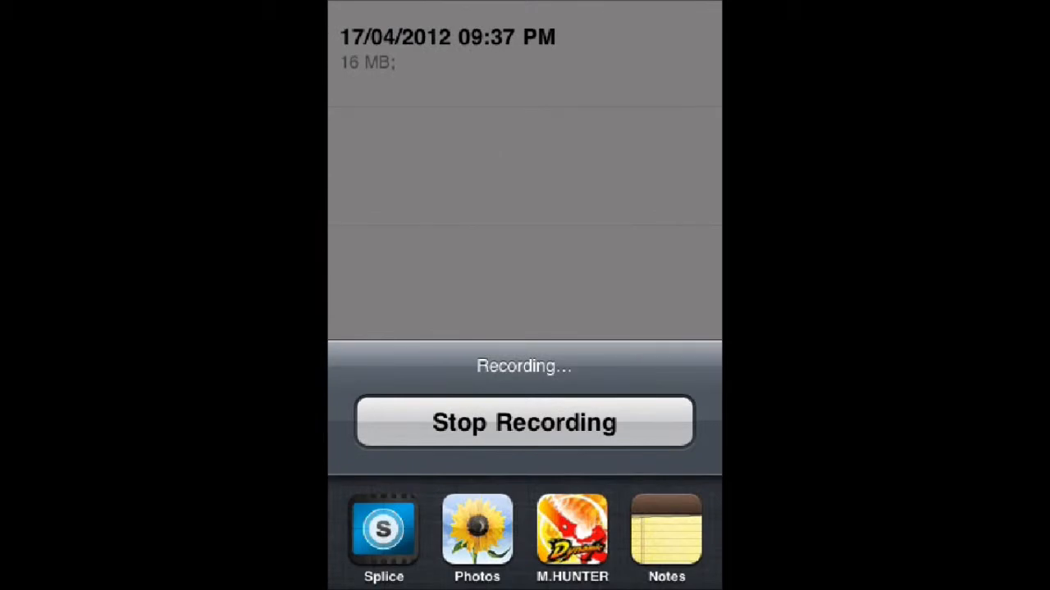
Stop the running screen recording and open the Cydia Apps folder
{"action": "left_click", "coordinate": [525, 421]}
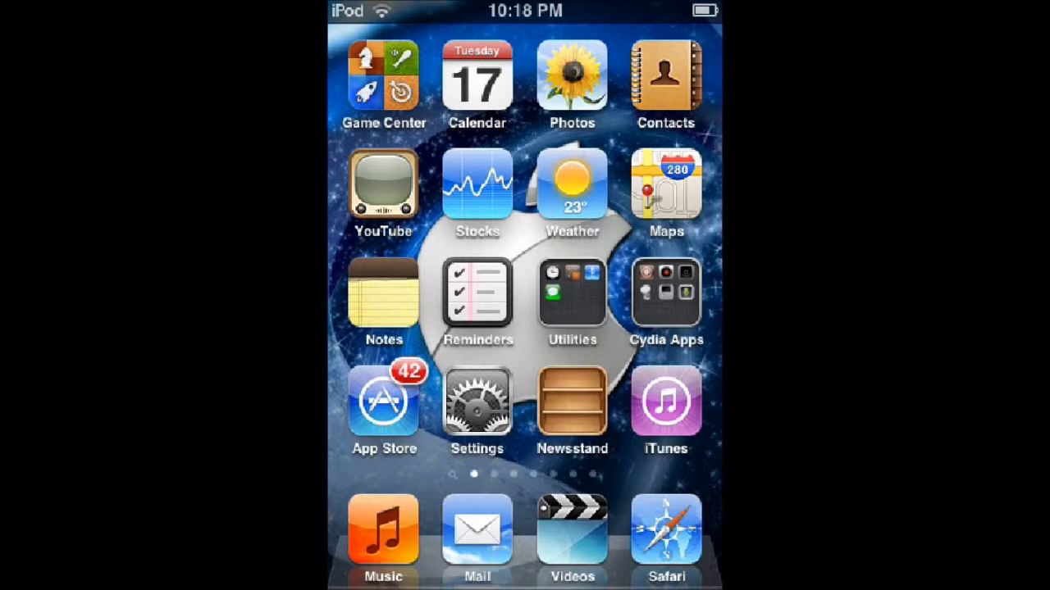
{"action": "left_click", "coordinate": [666, 292]}
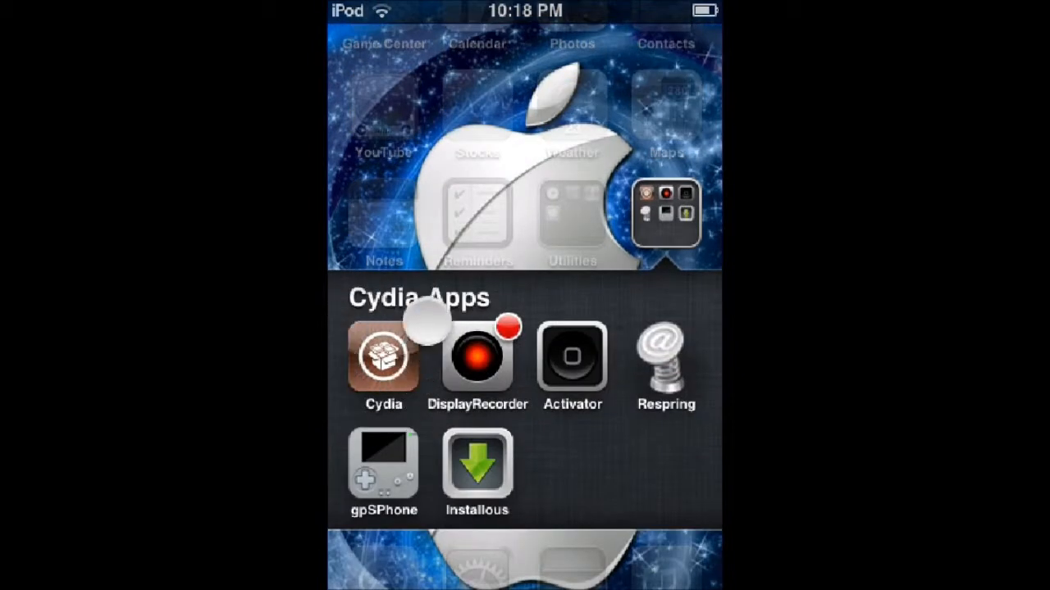
Launch Cydia and show the Sources list under Manage
{"action": "left_click", "coordinate": [384, 358]}
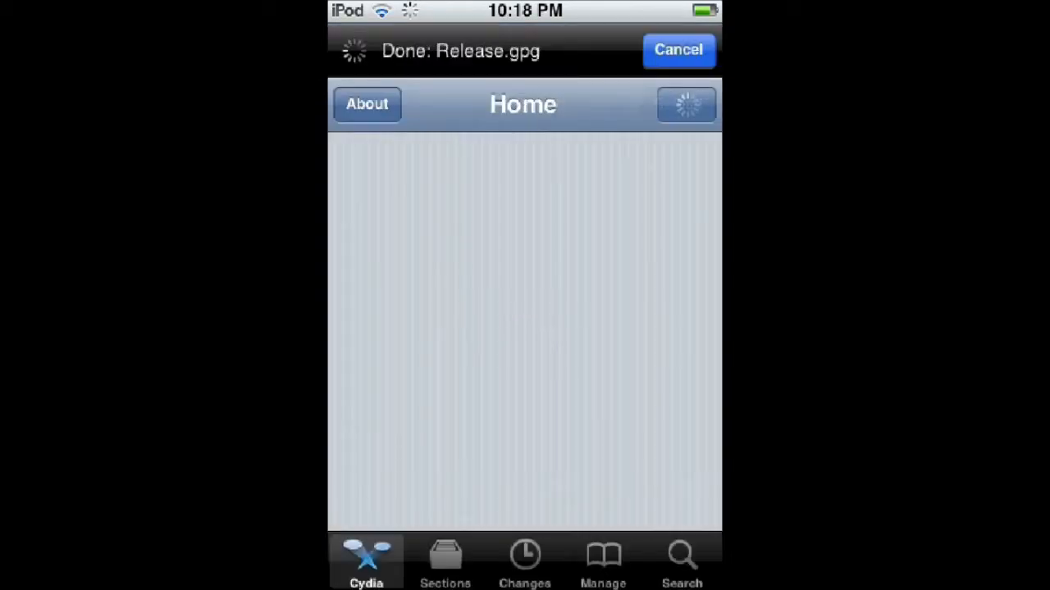
{"action": "left_click", "coordinate": [604, 561]}
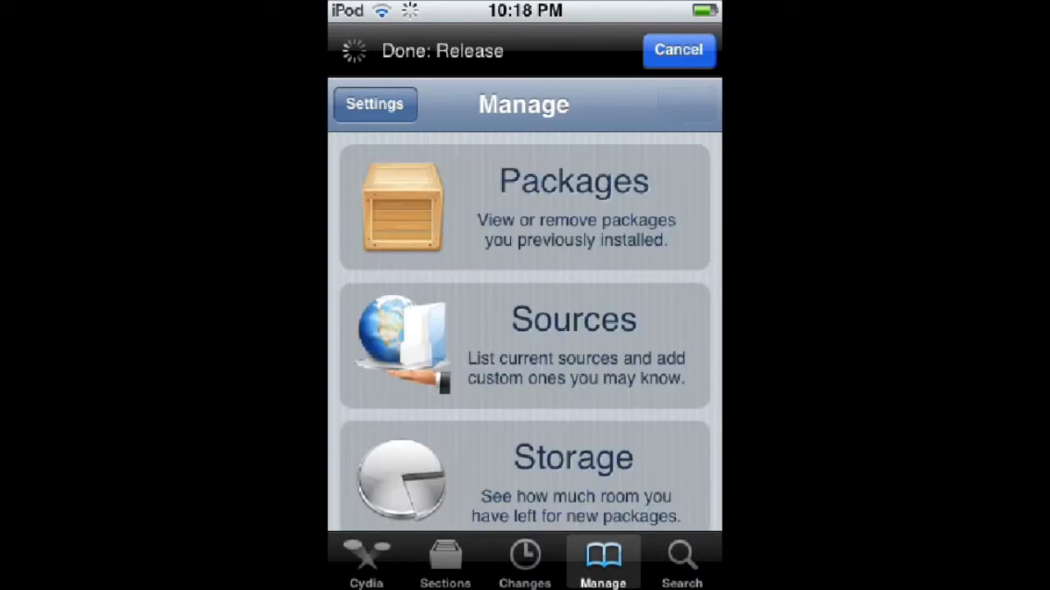
{"action": "left_click", "coordinate": [523, 344]}
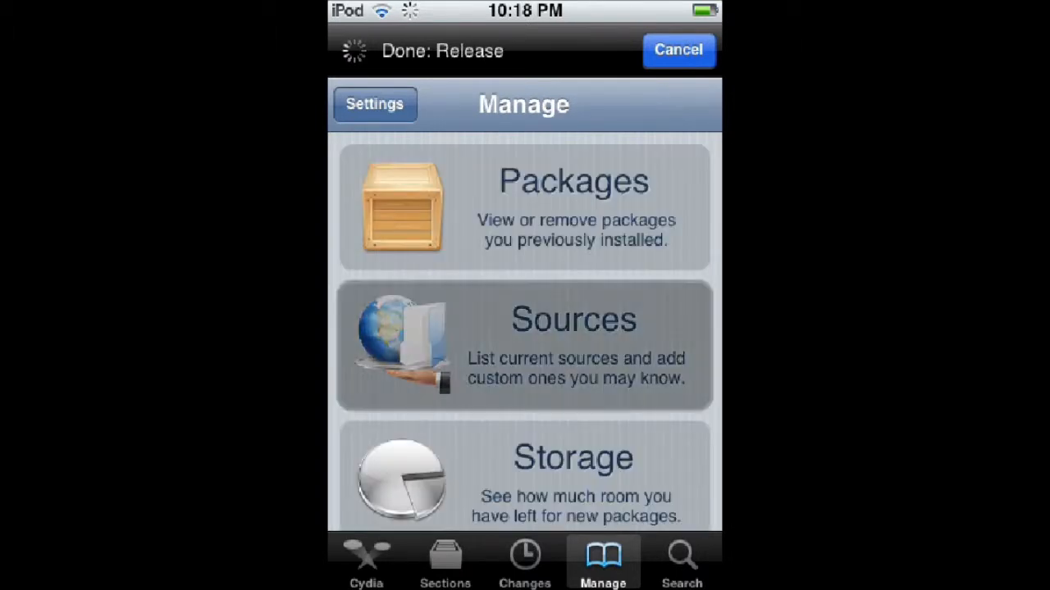
{"action": "left_click", "coordinate": [524, 345]}
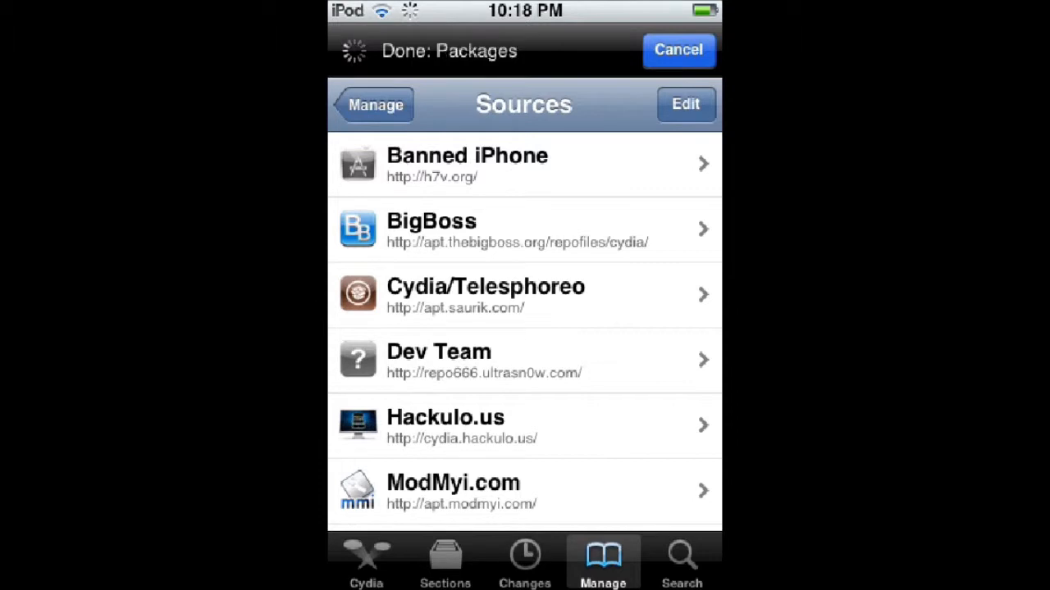
{"action": "left_click", "coordinate": [685, 105]}
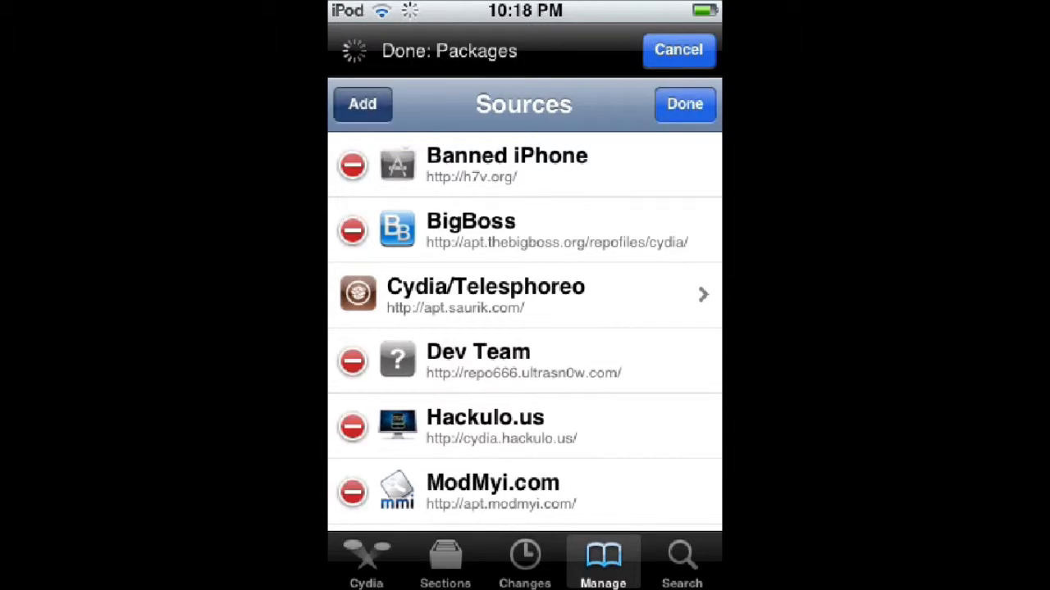
{"action": "left_click", "coordinate": [360, 105]}
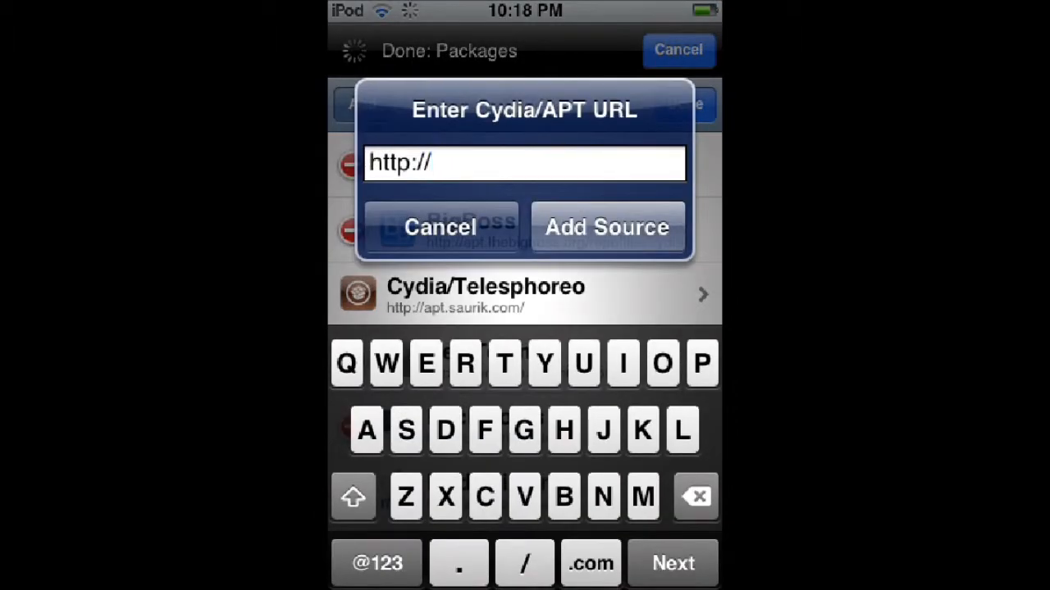
{"action": "type", "text": "h"}
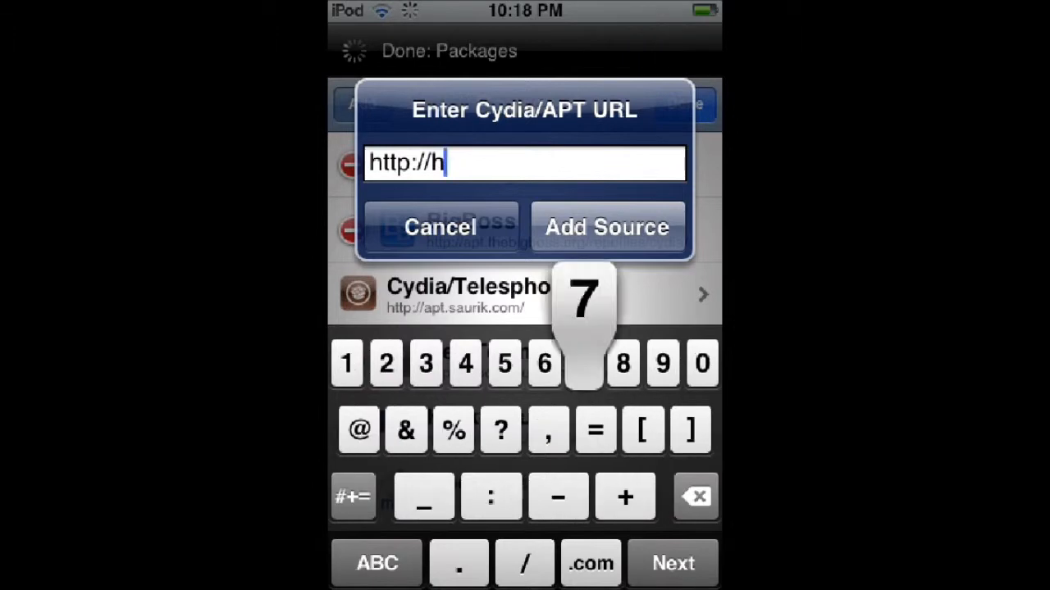
{"action": "type", "text": "7v"}
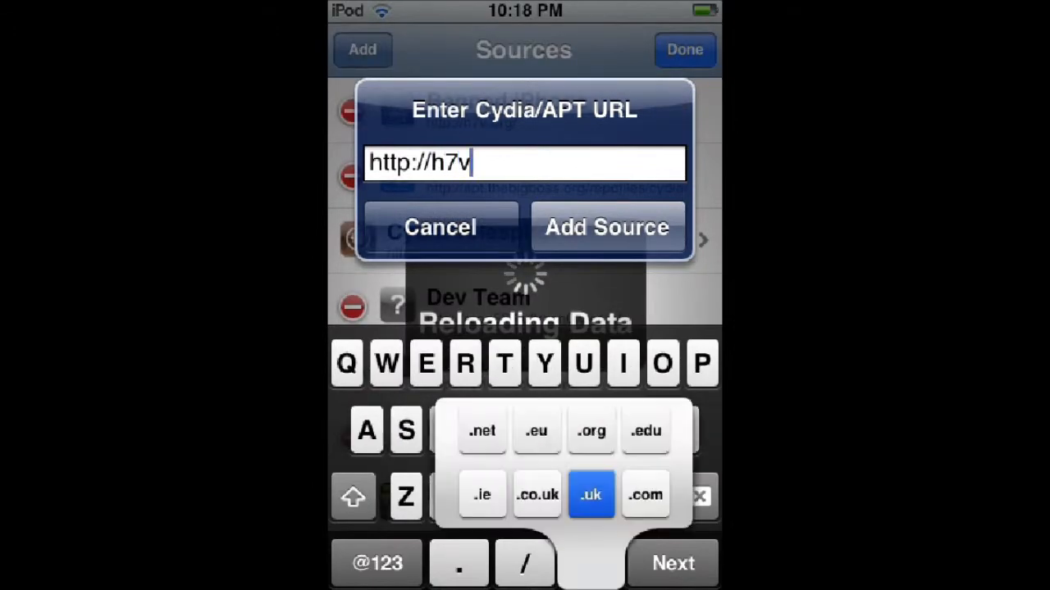
{"action": "left_click", "coordinate": [590, 430]}
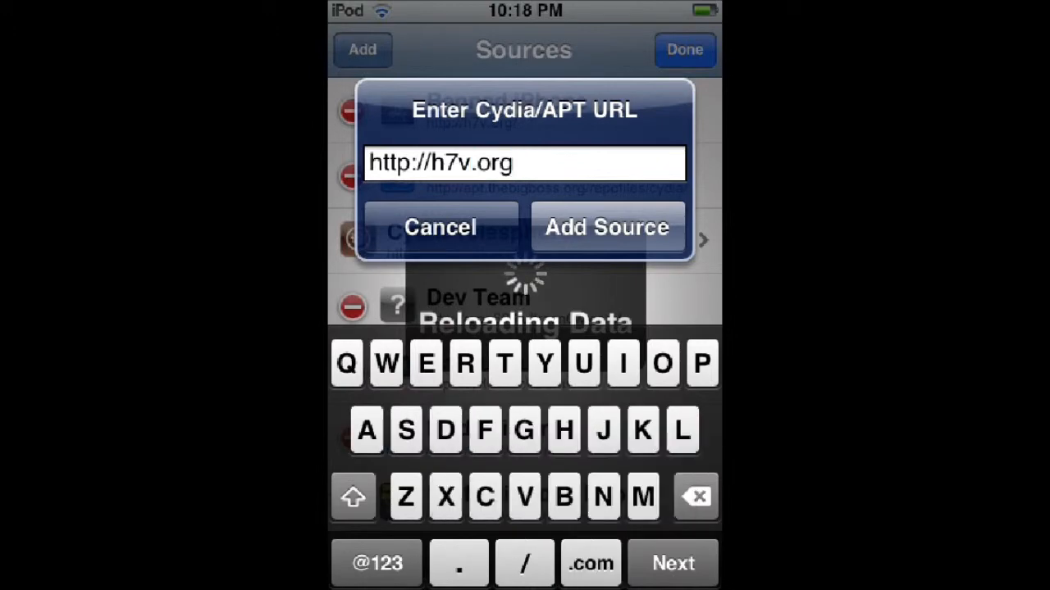
{"action": "left_click", "coordinate": [607, 226]}
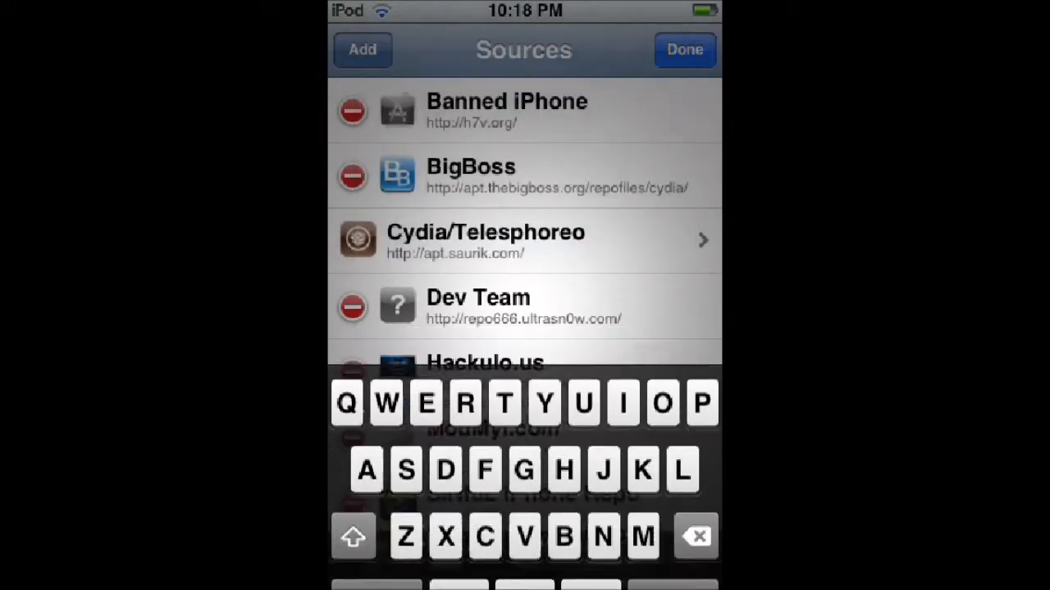
{"action": "left_click", "coordinate": [686, 50]}
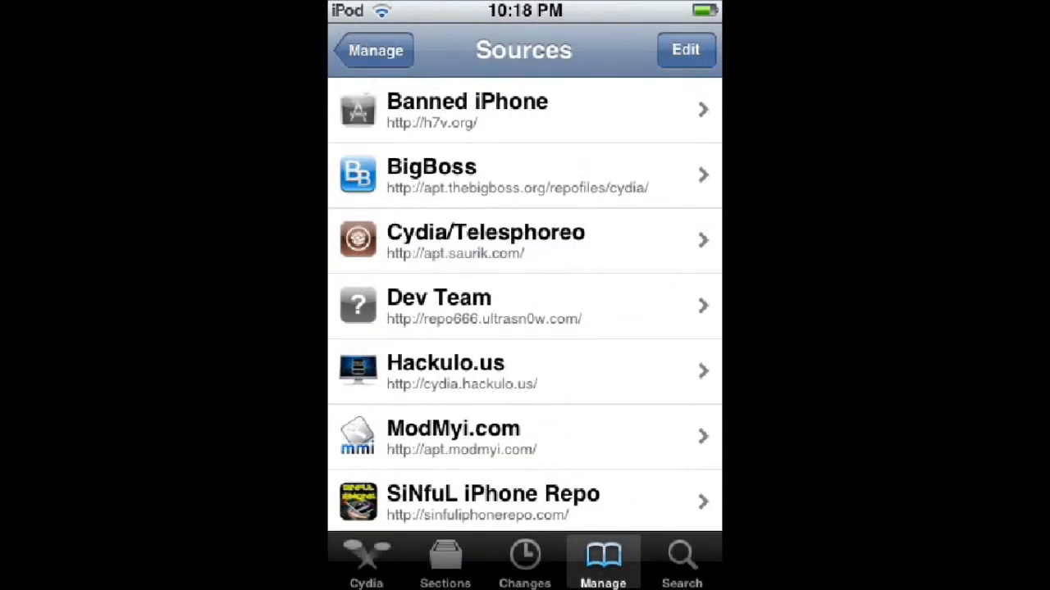
View the Display Recorder package inside the Banned iPhone source
{"action": "left_click", "coordinate": [682, 560]}
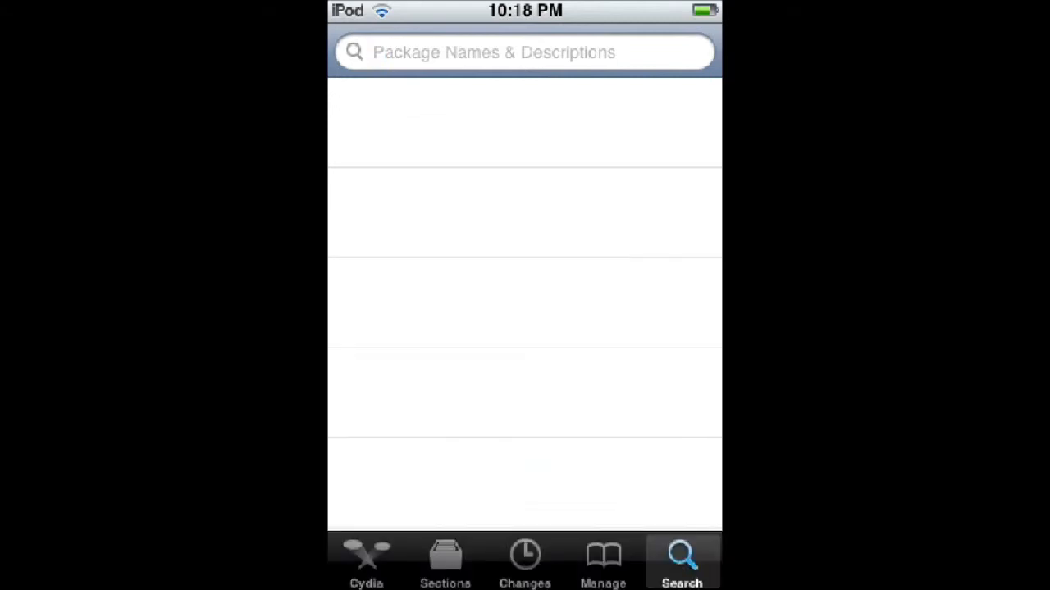
{"action": "left_click", "coordinate": [603, 561]}
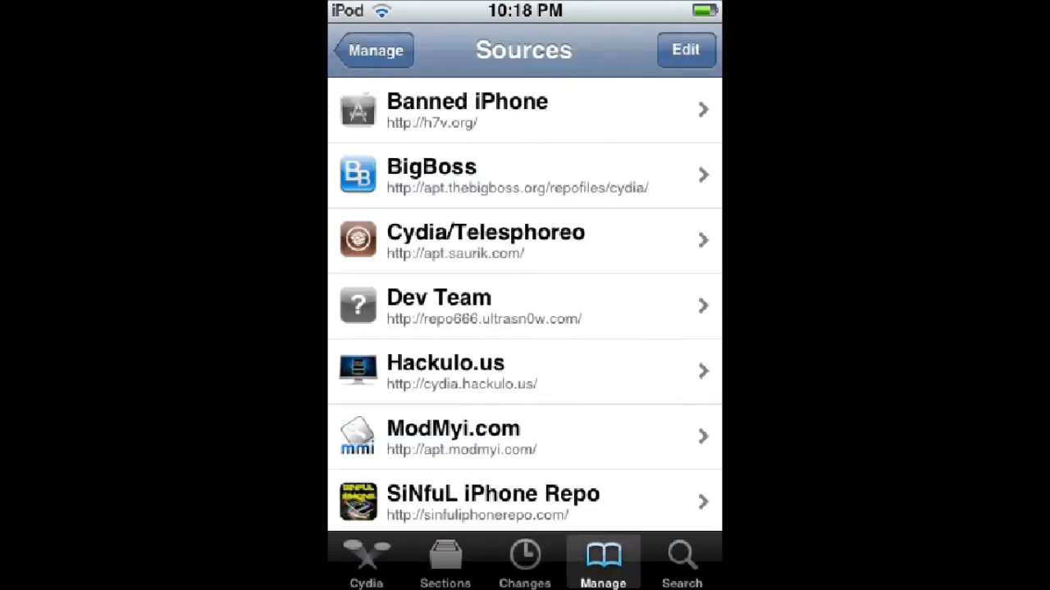
{"action": "left_click", "coordinate": [516, 111]}
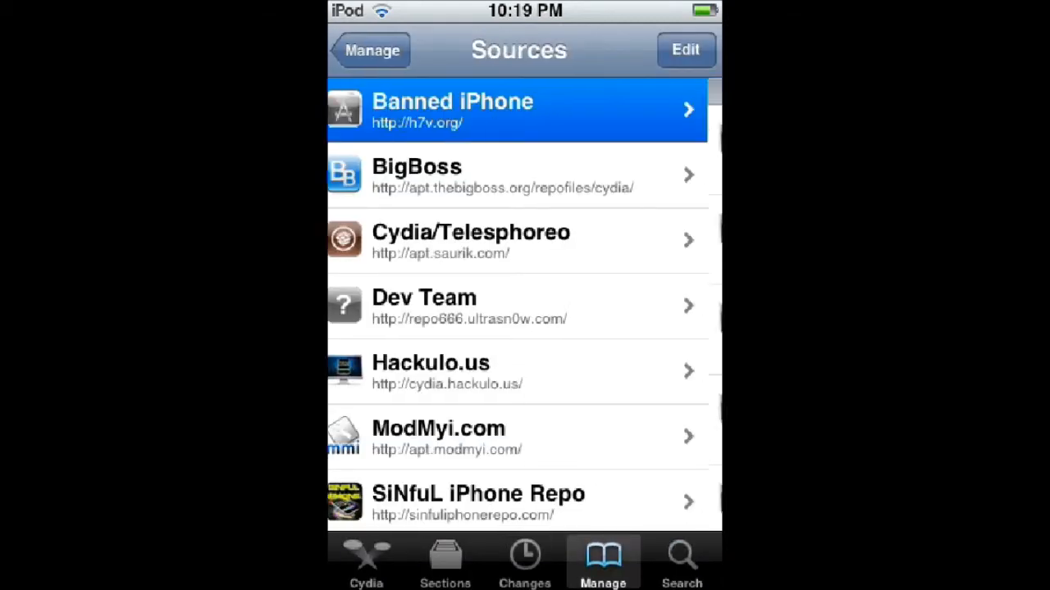
{"action": "left_click", "coordinate": [515, 111]}
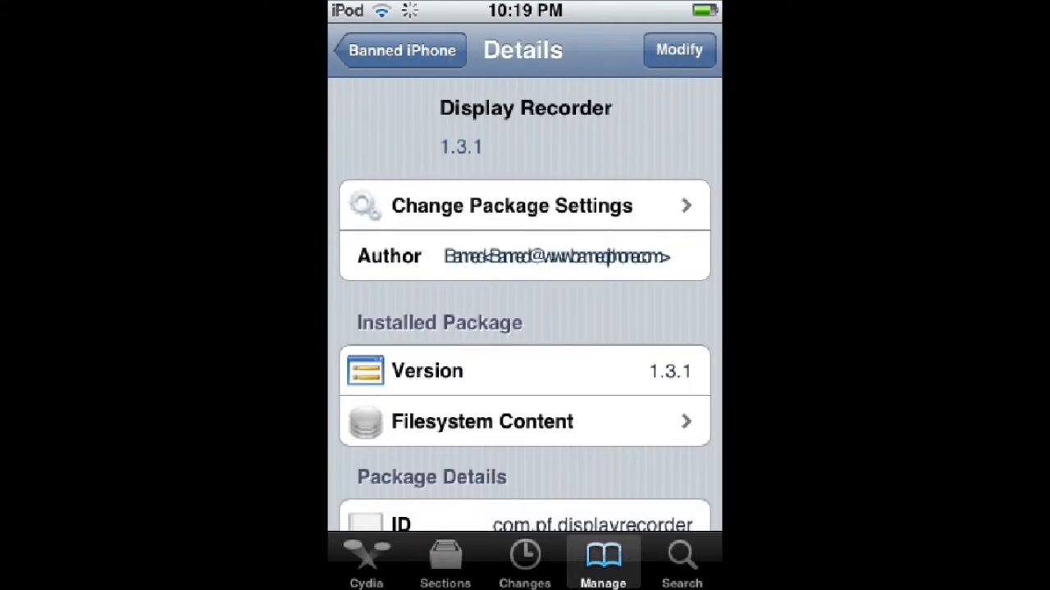
{"action": "scroll", "scroll_direction": "down", "scroll_amount": 3}
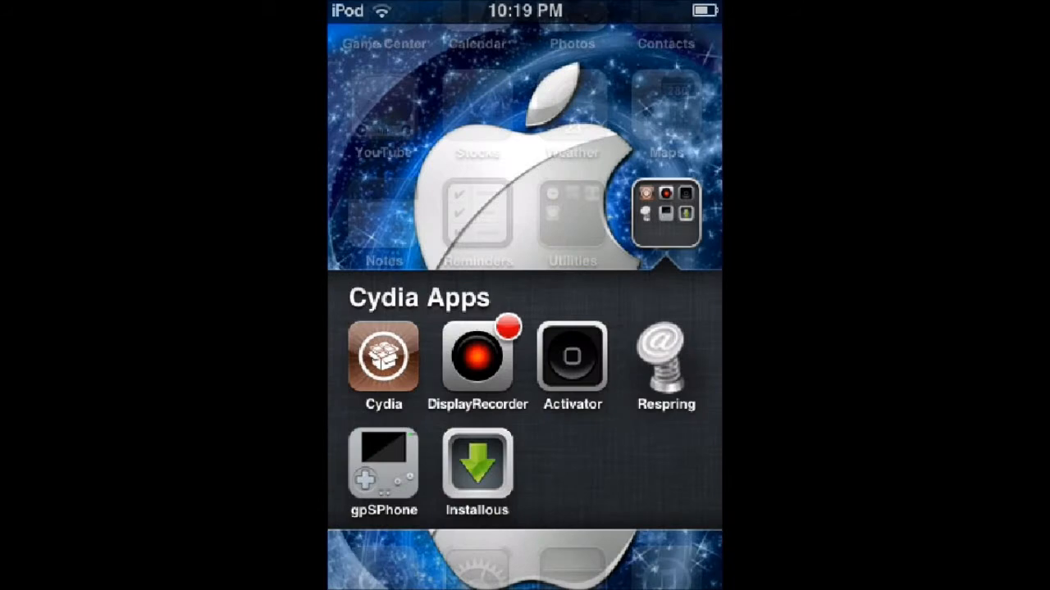
Launch DisplayRecorder and start a new screen recording
{"action": "left_click", "coordinate": [477, 360]}
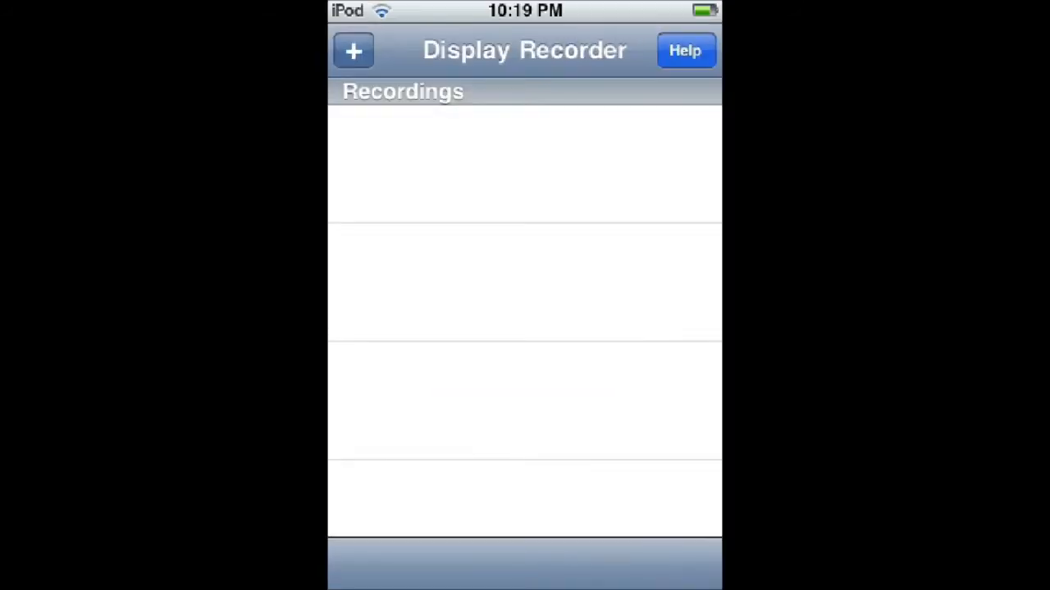
{"action": "left_click", "coordinate": [352, 49]}
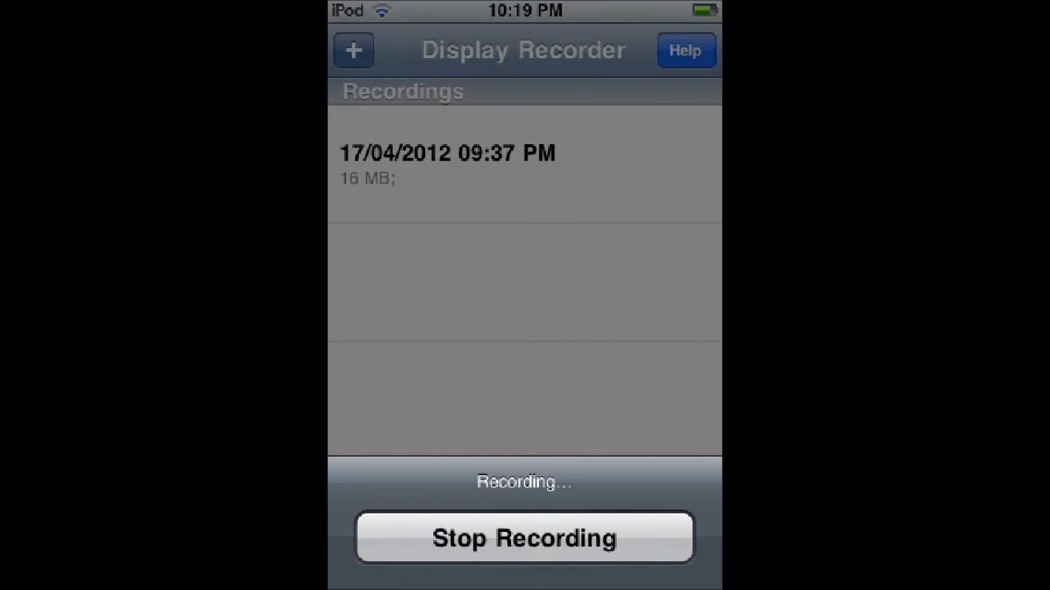